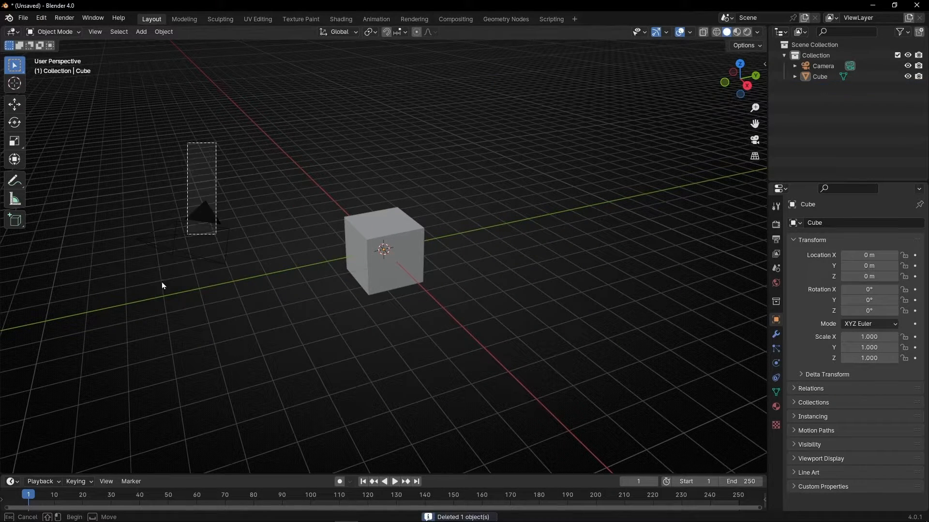
Open the Geometry Nodes workspace and create a new node tree on the Cube.
left_click(504, 18)
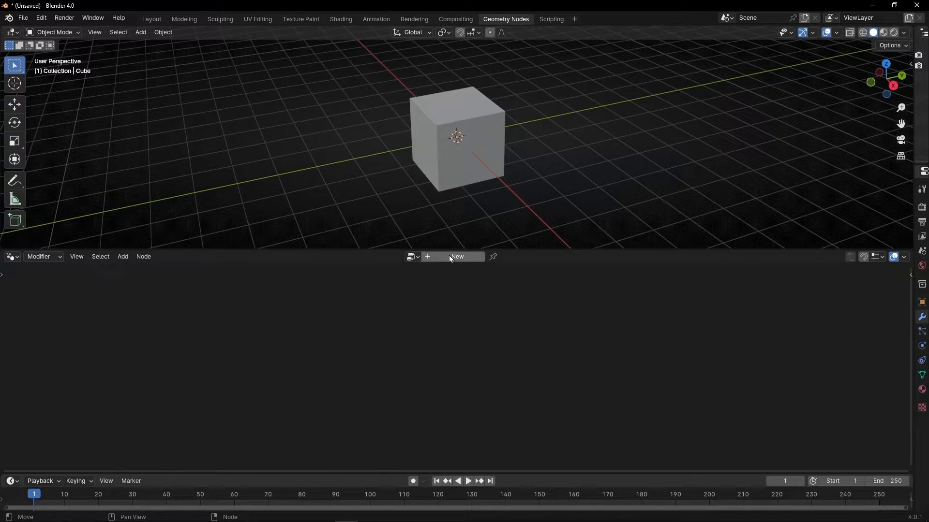
left_click(456, 256)
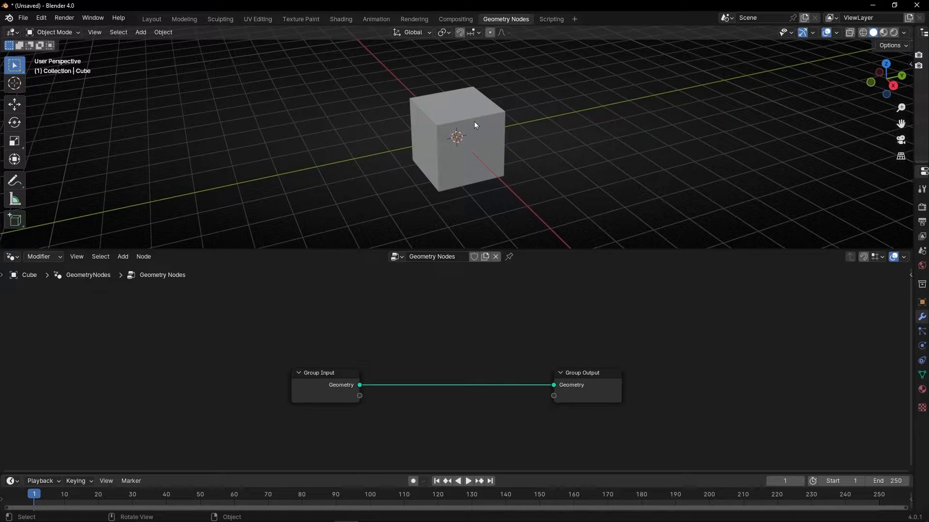
mouse_move(330, 372)
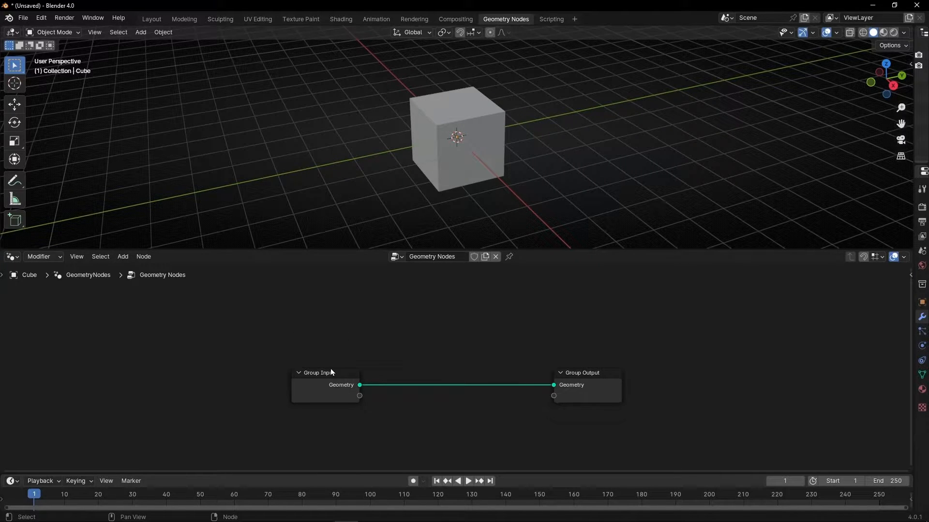
Search for the Cube mesh primitive and add it to the node tree.
left_click(122, 256)
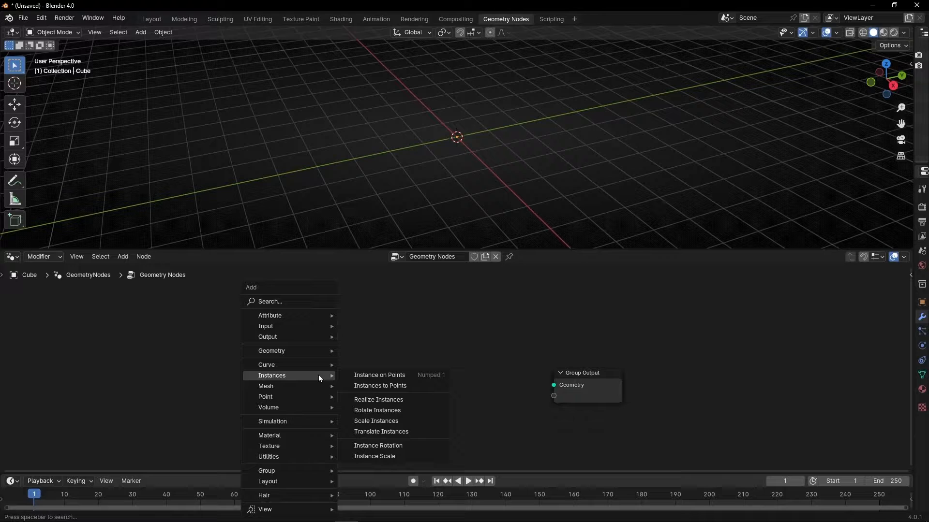
type("cube")
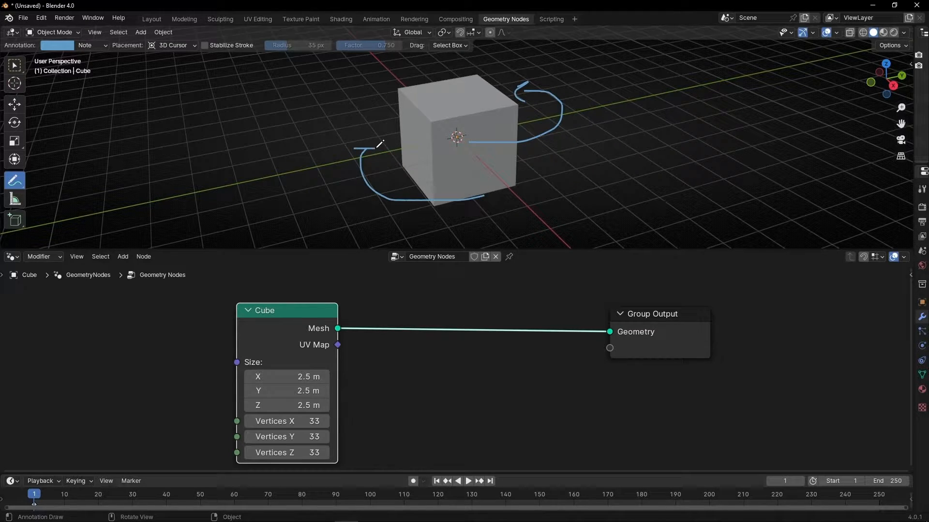
mouse_move(454, 101)
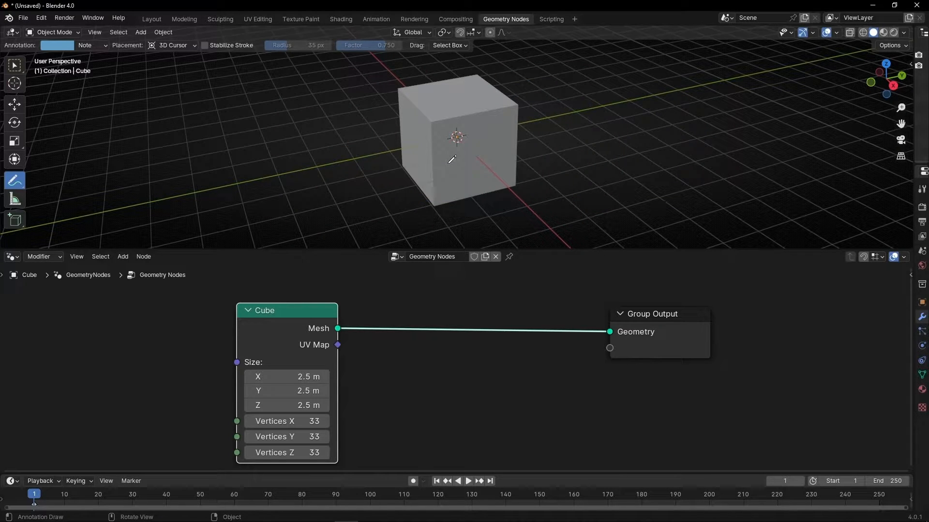
mouse_move(496, 153)
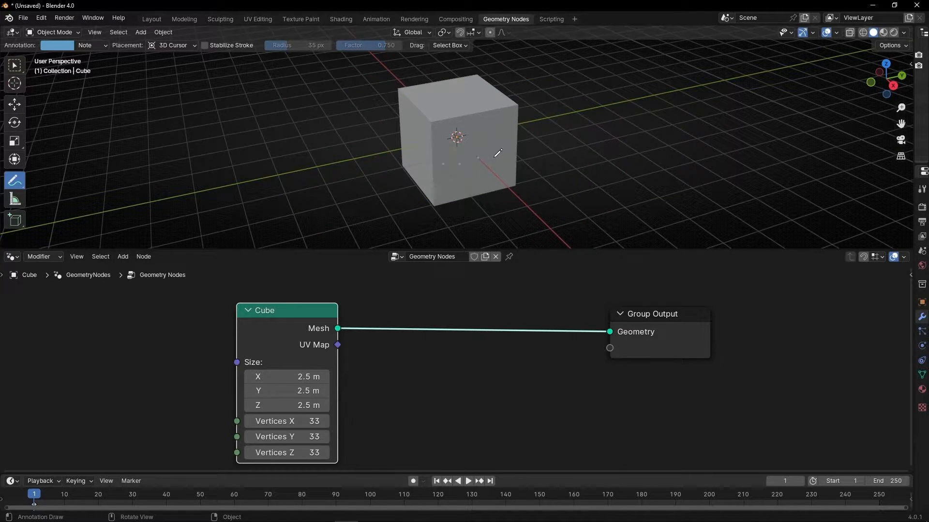
mouse_move(407, 131)
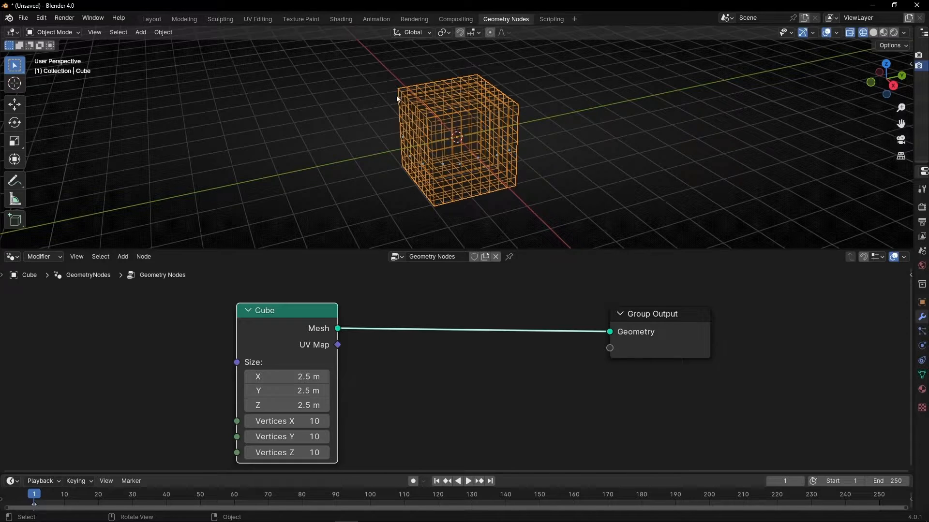
Switch to Solid shading, insert Set Position, collapse Cube, and search for Vector Rotate.
left_click(14, 181)
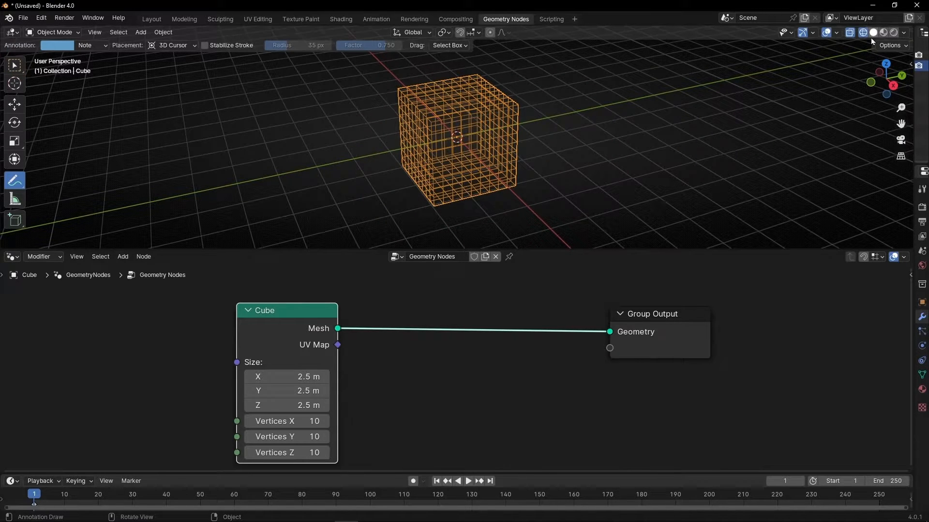
type("set")
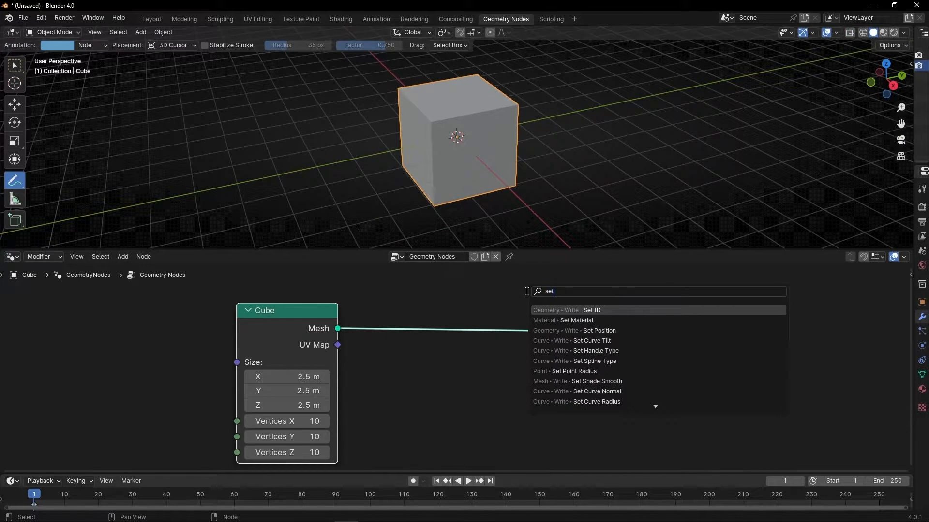
left_click(599, 330)
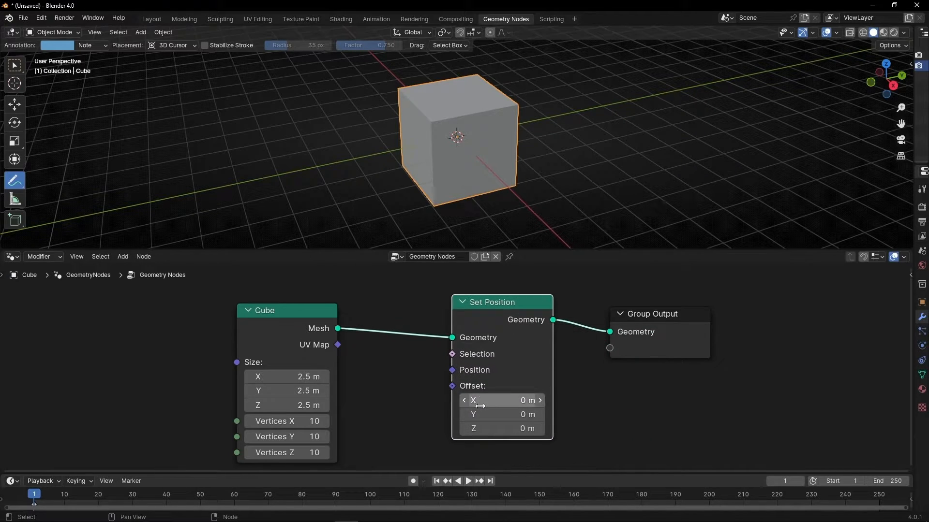
left_click(249, 310)
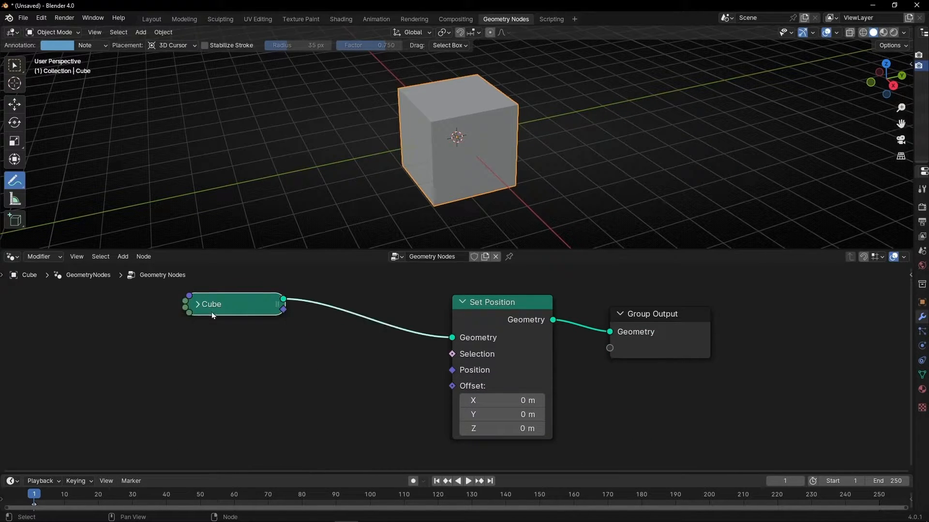
mouse_move(452, 370)
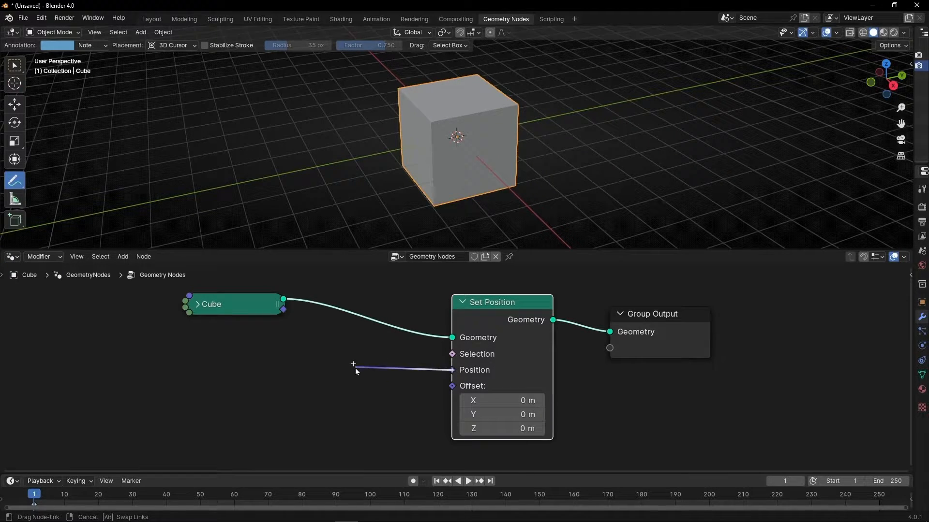
type("vector")
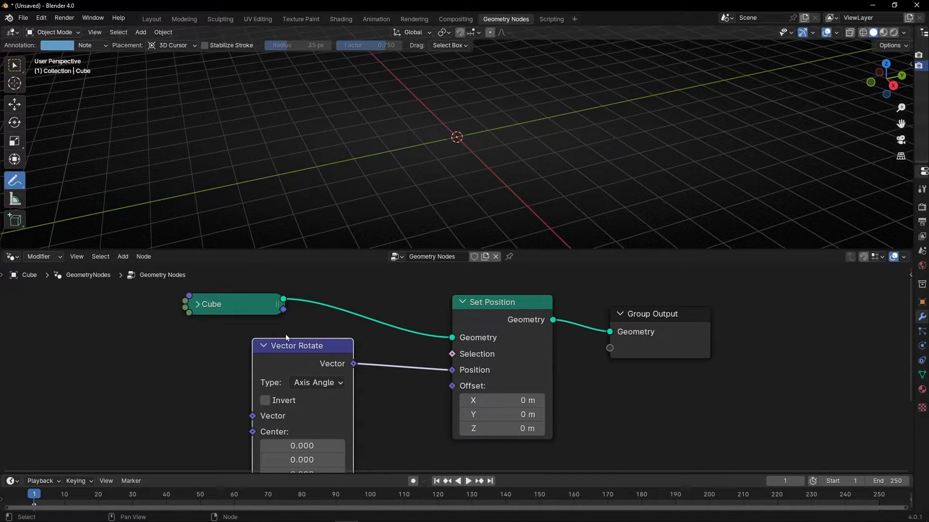
mouse_move(407, 403)
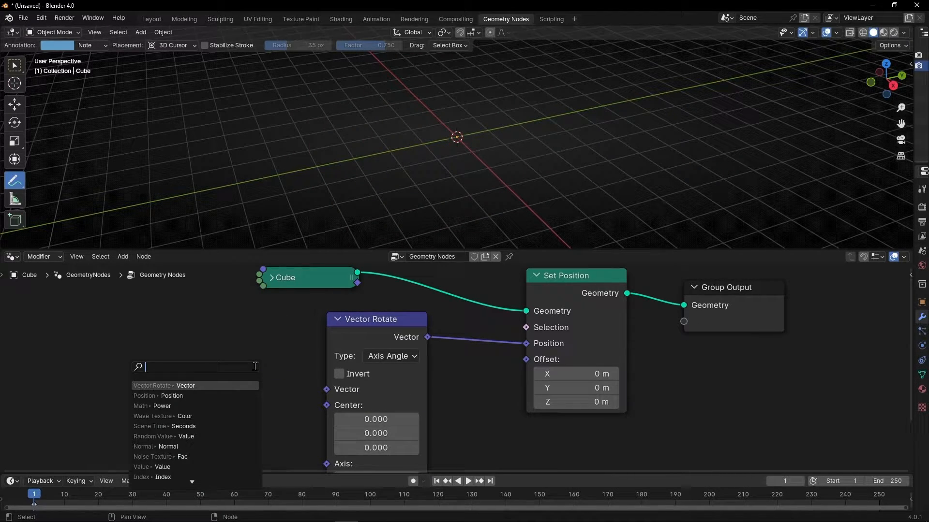
Feed a Position node into Vector Rotate, edit the axis Y value, and choose single-axis rotation.
left_click(171, 395)
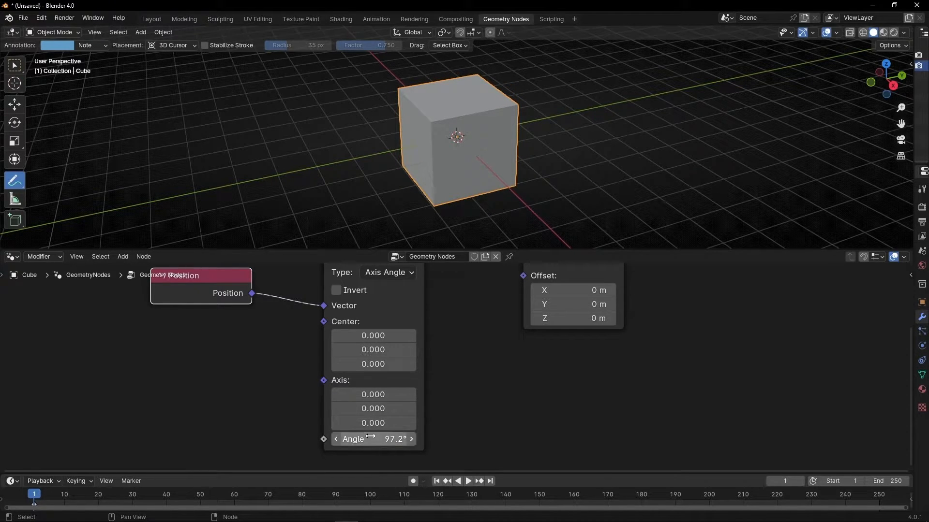
left_click(373, 439)
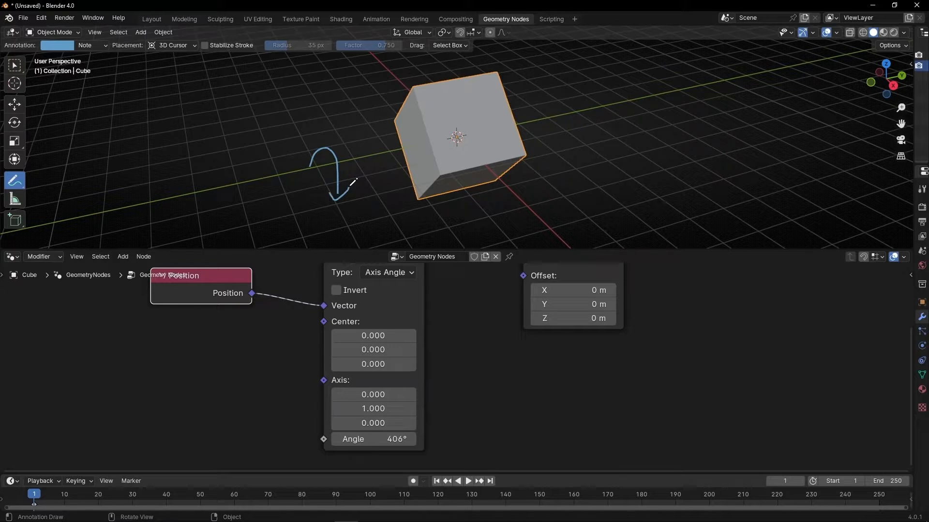
double_click(372, 408)
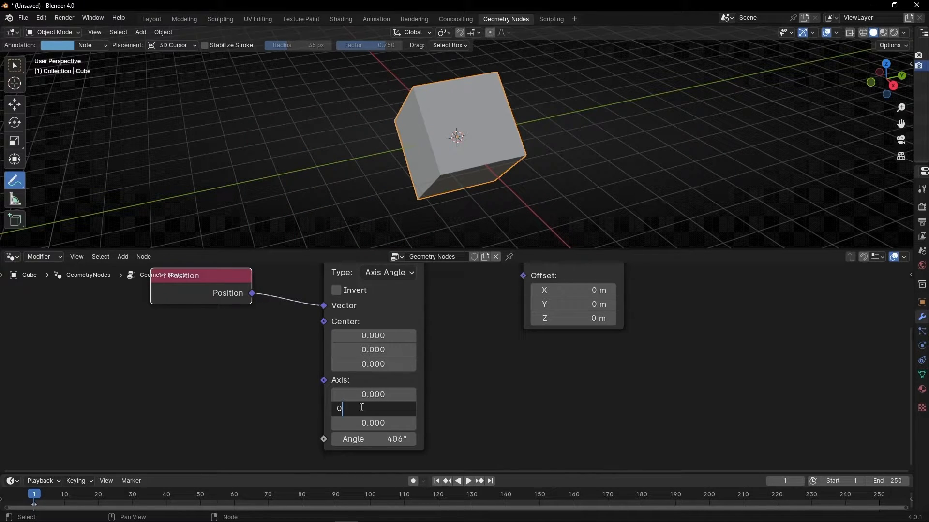
key("Return")
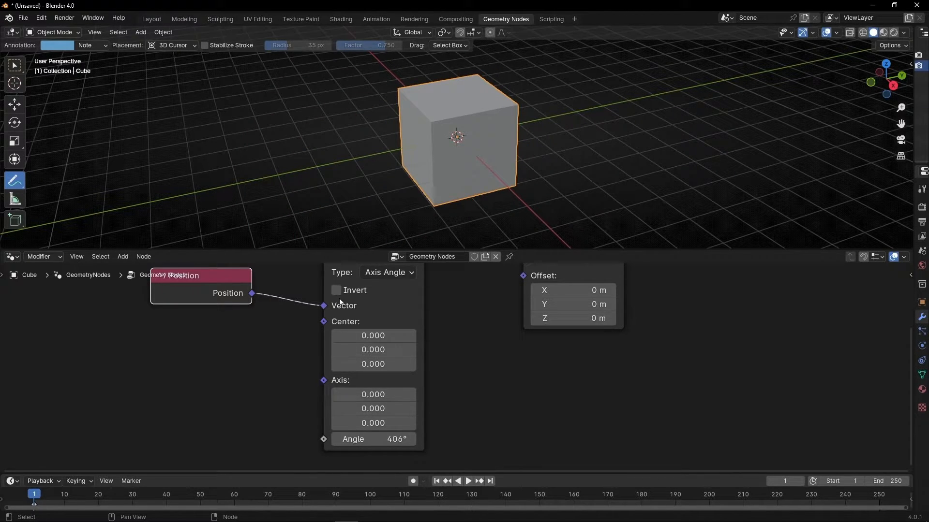
left_click(387, 272)
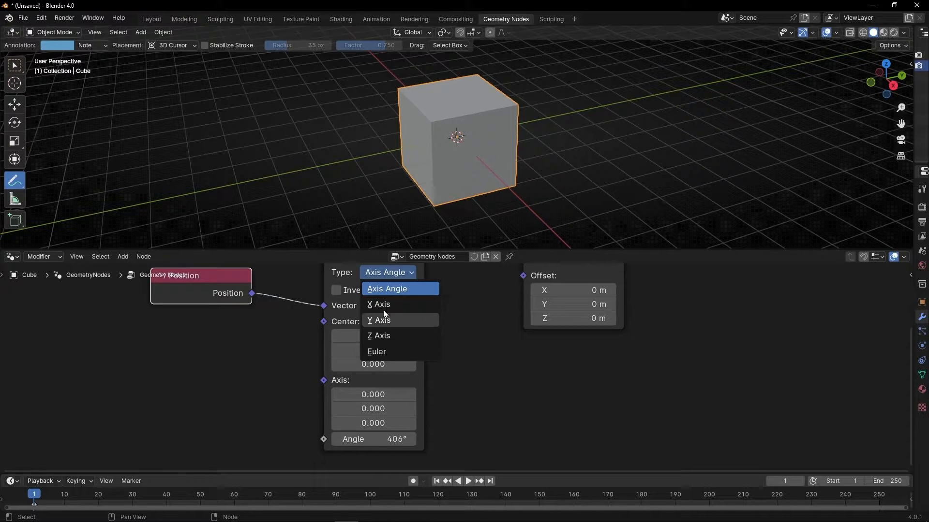
mouse_move(384, 303)
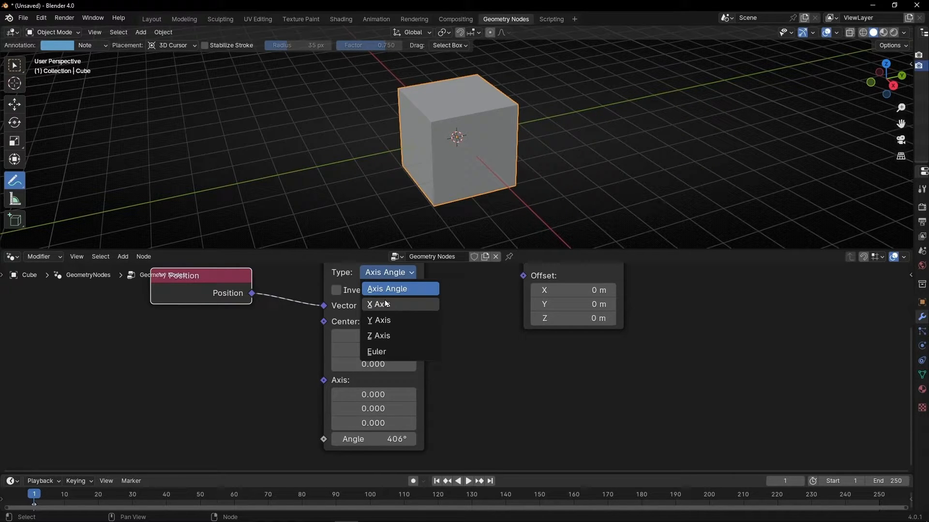
left_click(379, 335)
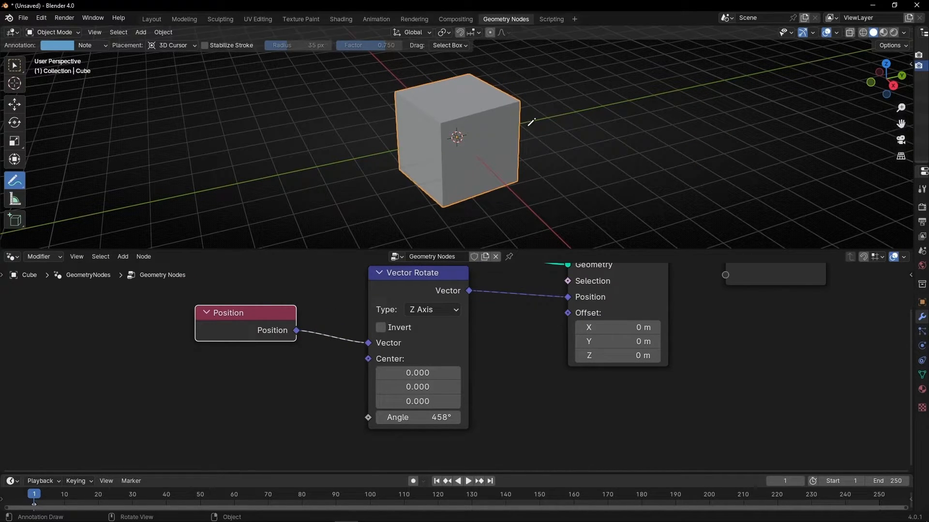
mouse_move(369, 418)
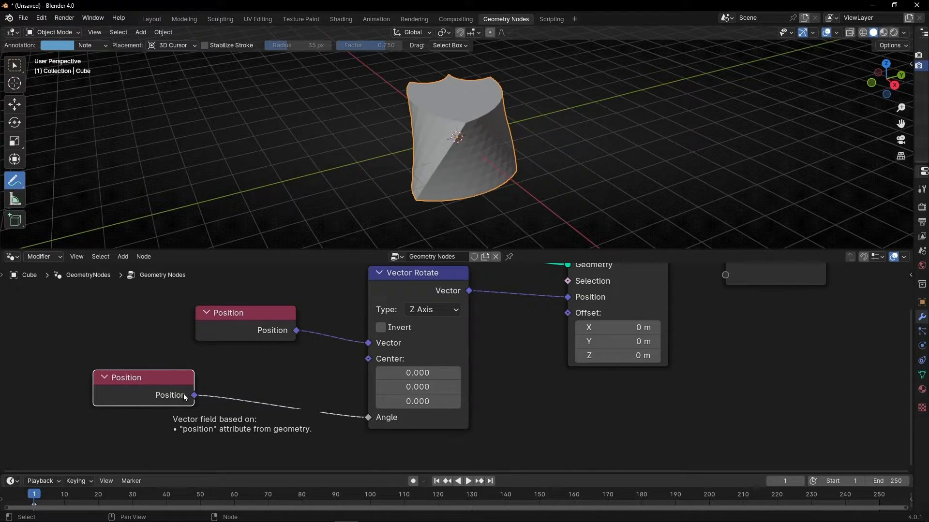
mouse_move(224, 385)
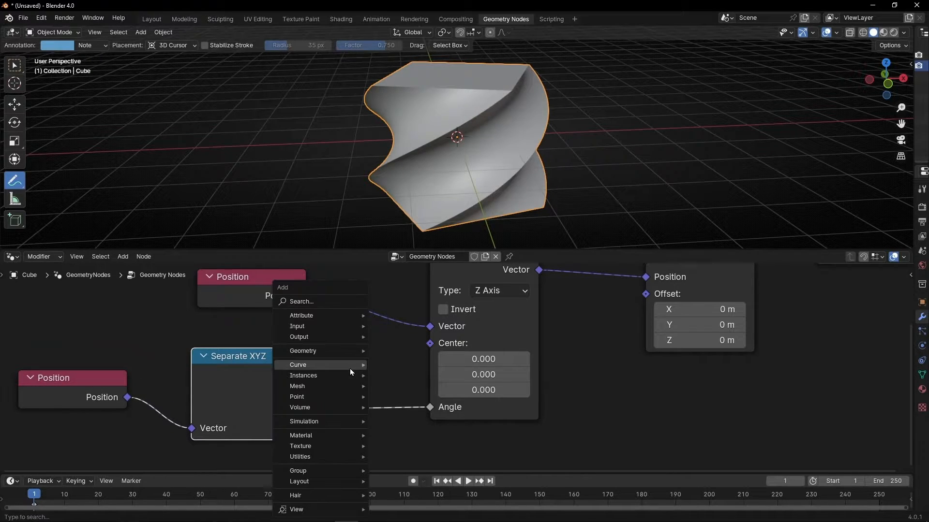
Drive the angle with a Multiply node on Z and raise its factor.
left_click(296, 396)
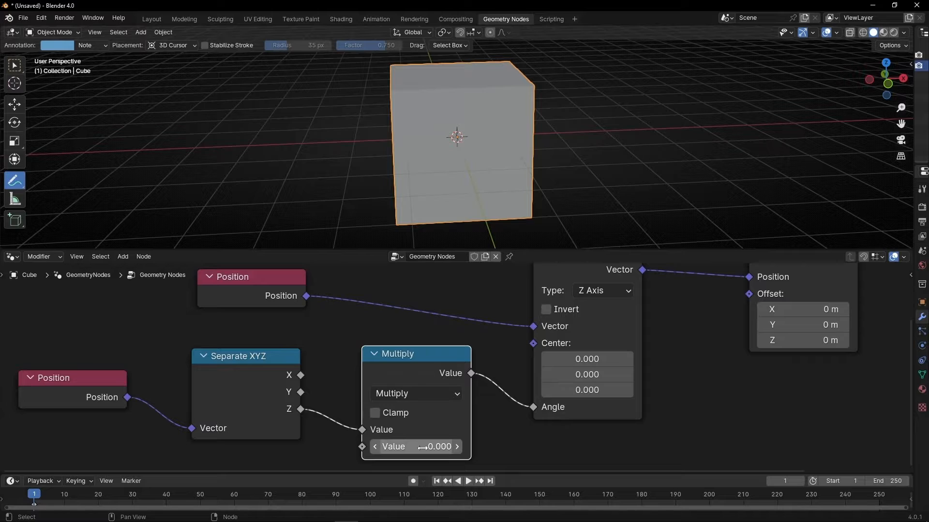
mouse_move(113, 375)
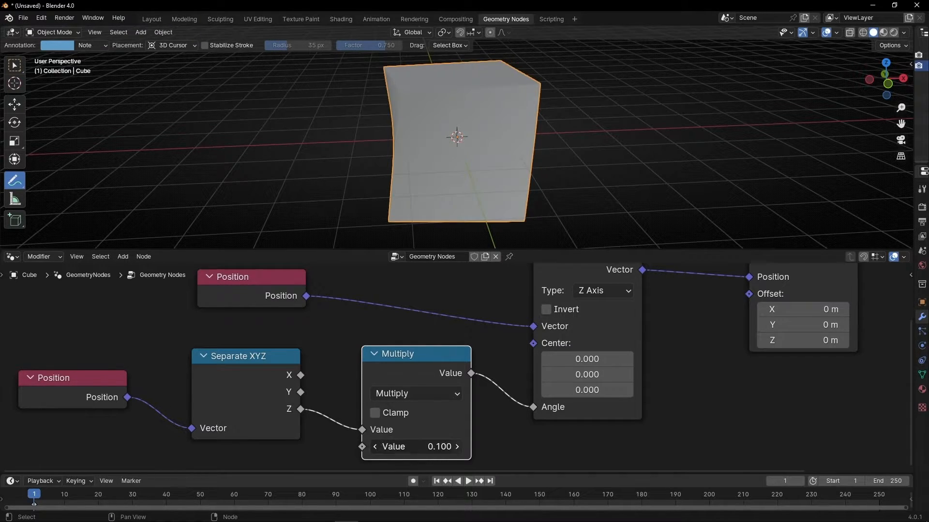
left_click(457, 447)
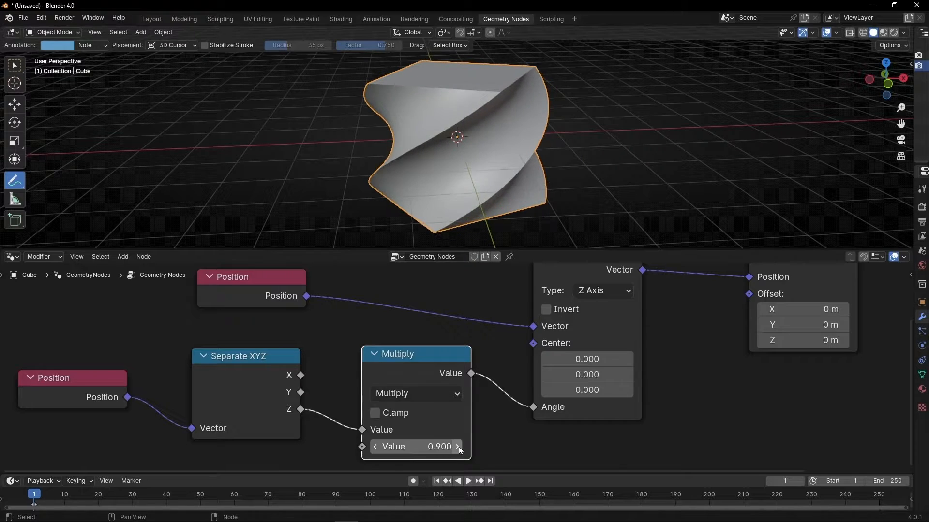
left_click(458, 446)
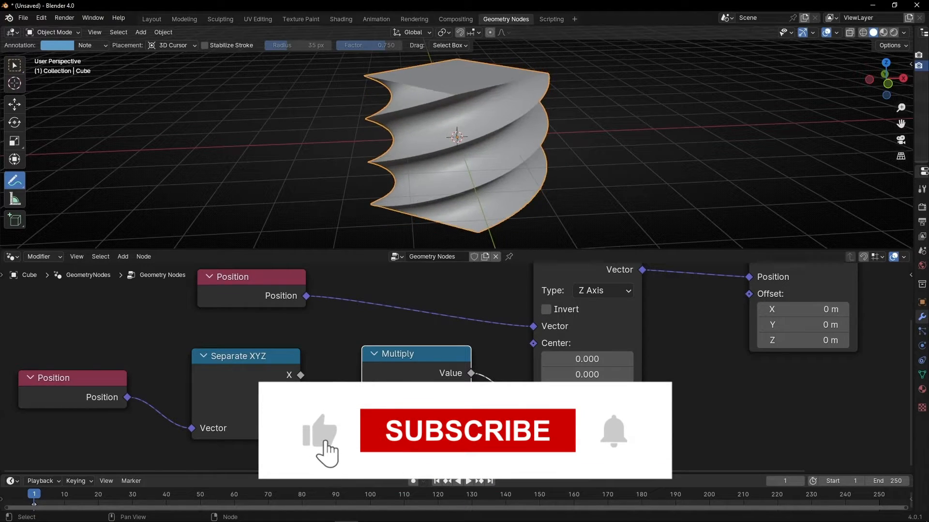
Try the X axis, return to Z, and chain a second Multiply into Angle.
left_click(466, 430)
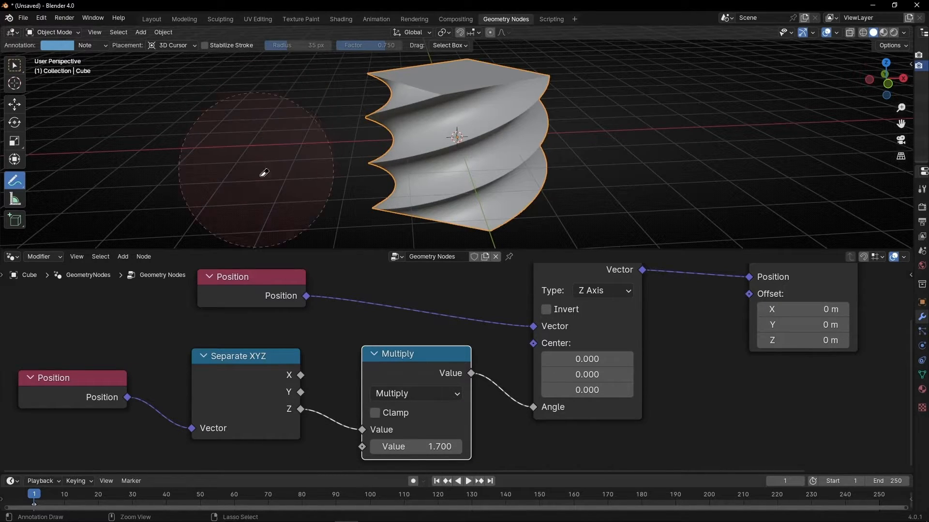
left_click(600, 290)
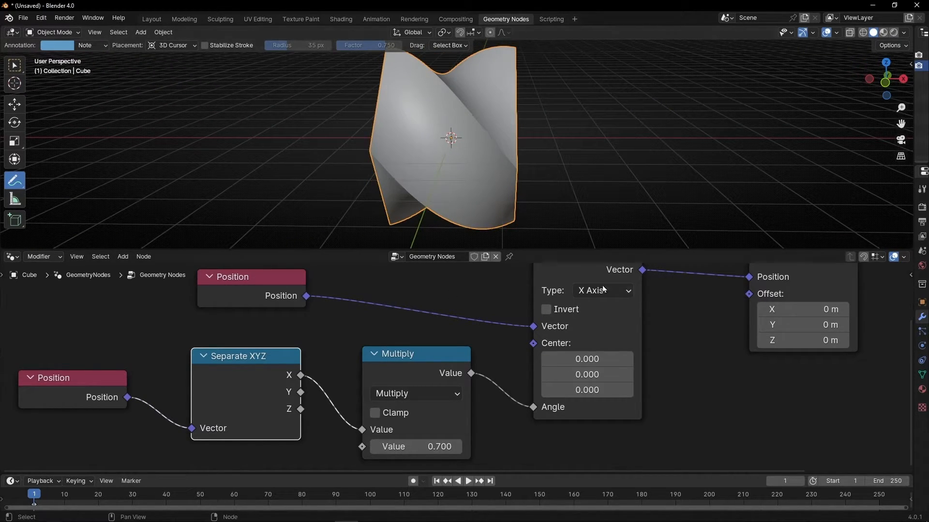
left_click(601, 290)
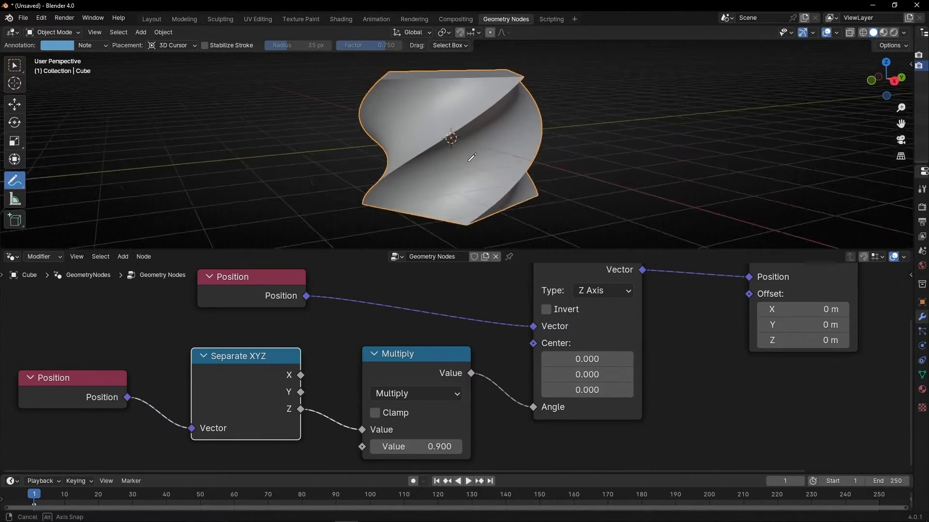
left_click(415, 446)
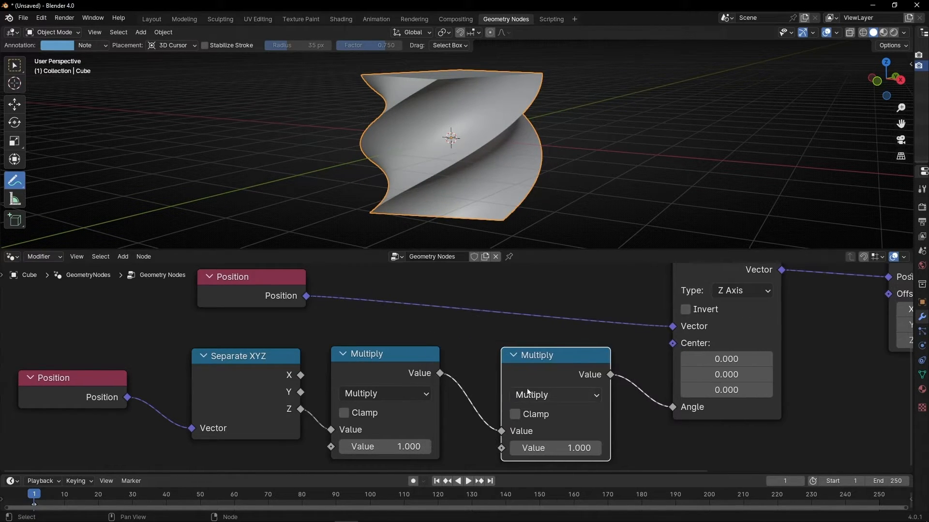
Make the second math node Add at 4.5, swap in Monkey, and detach Set Position geometry.
left_click(554, 395)
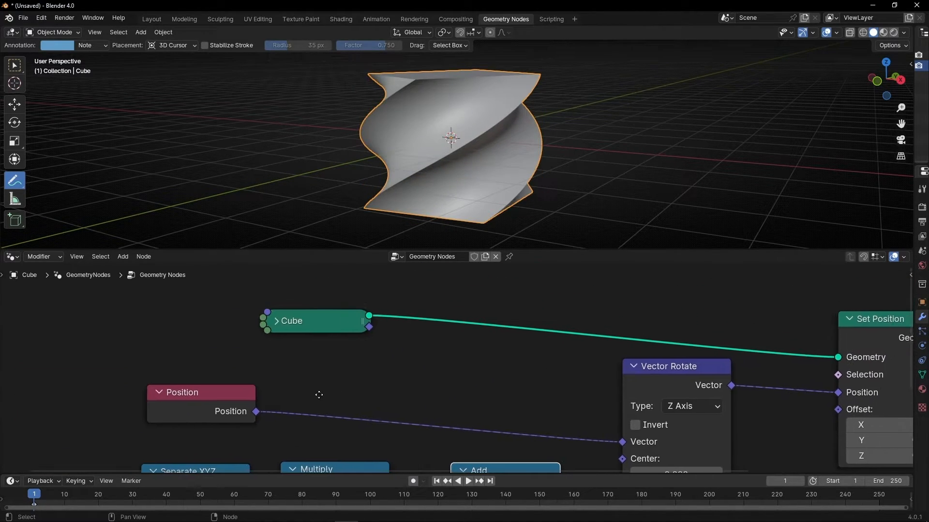
left_click(141, 32)
type("0")
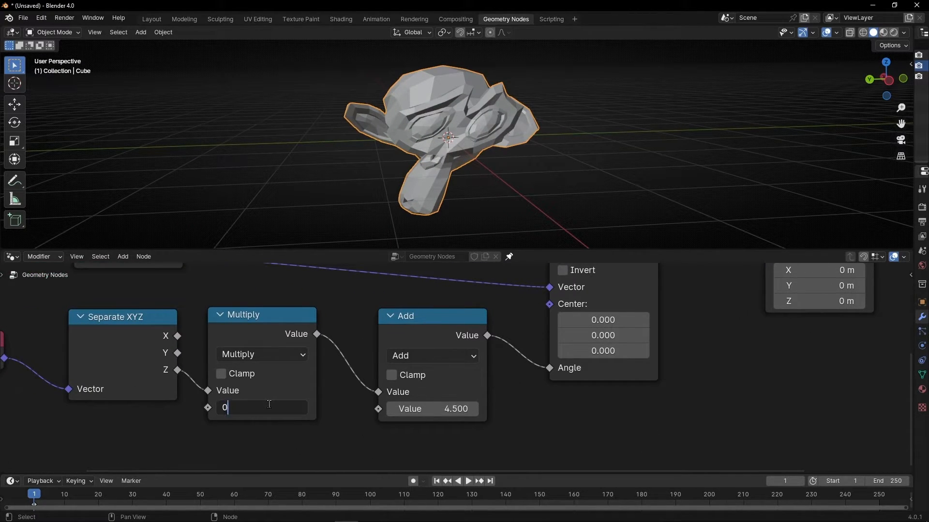
key("Return")
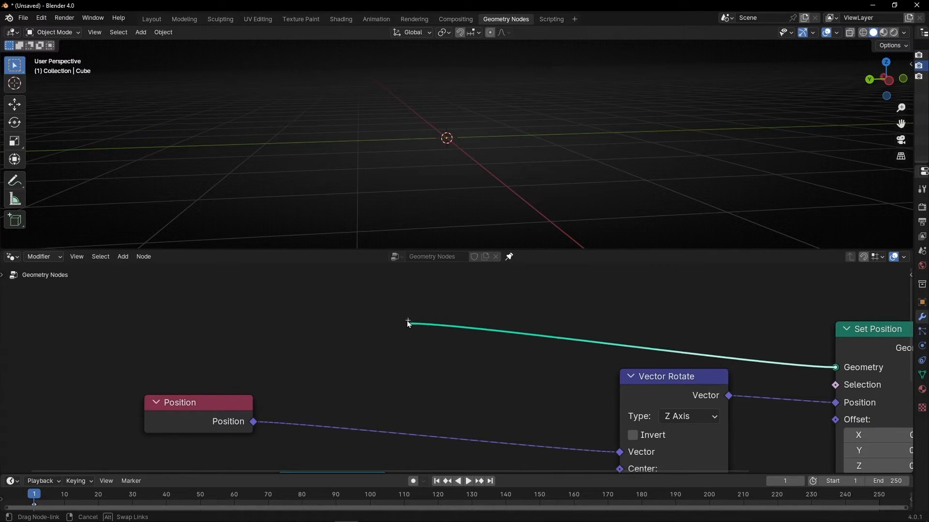
Feed a Grid into Set Position, zero the Multiply and Add values, and rotate about Y.
left_click(411, 322)
type("0")
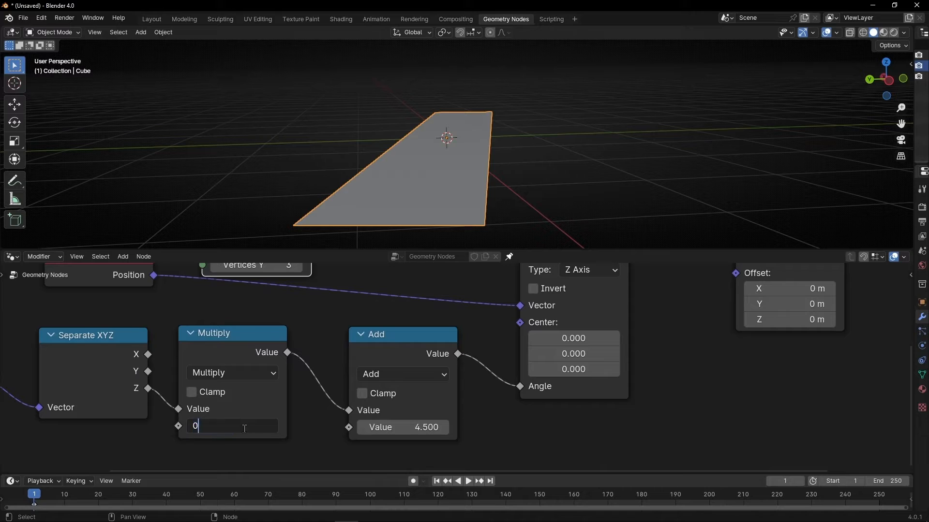
key("Return")
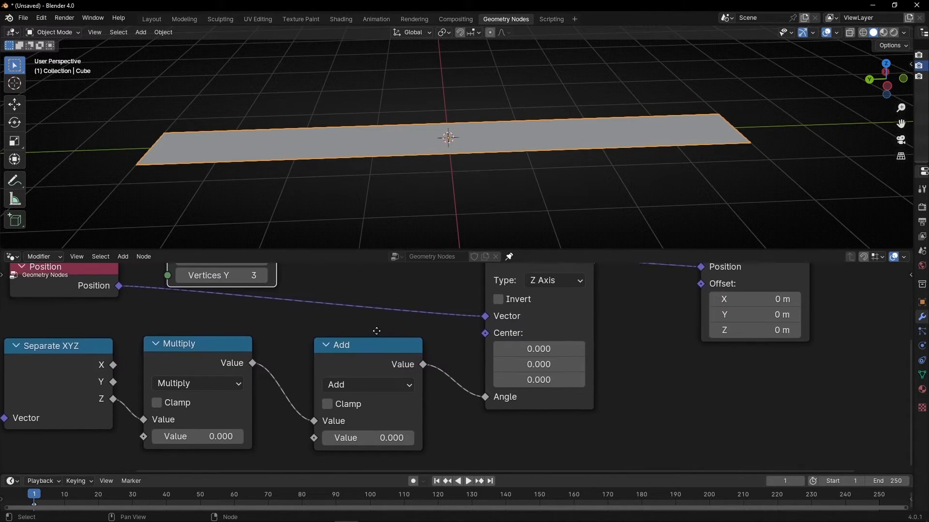
left_click(14, 180)
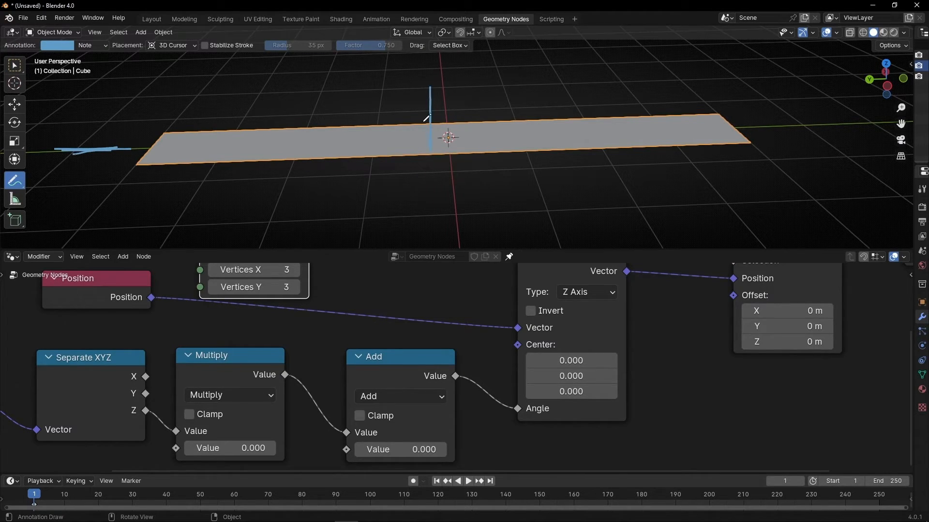
left_click(585, 292)
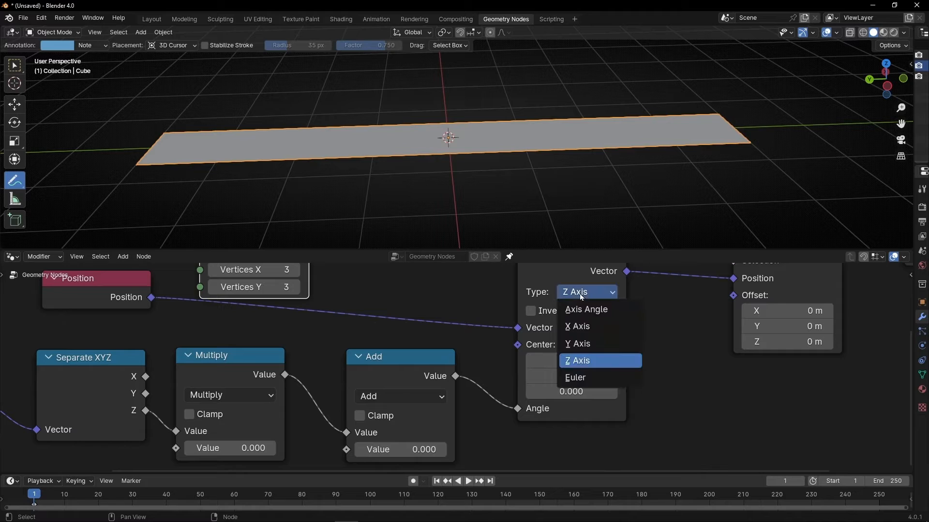
left_click(576, 344)
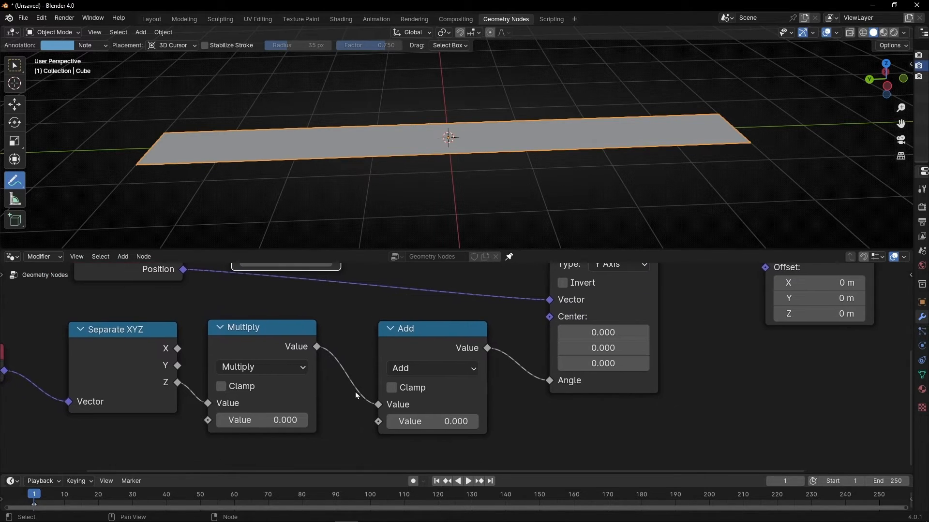